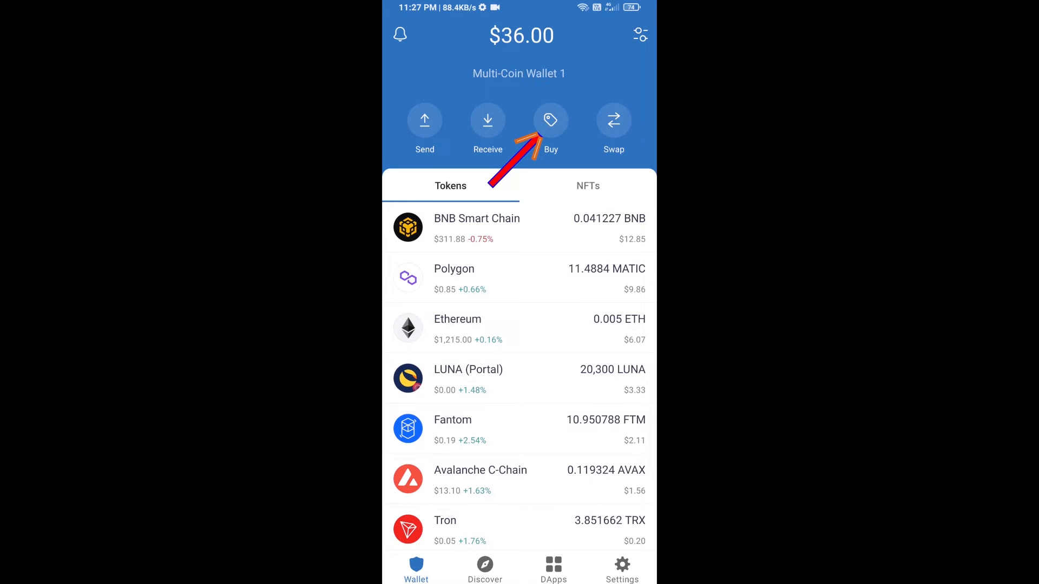
# Start a purchase, search "bnb" and pick BNB Smart Chain, showing $50 of BNB via Binance Connect
pyautogui.click(551, 120)
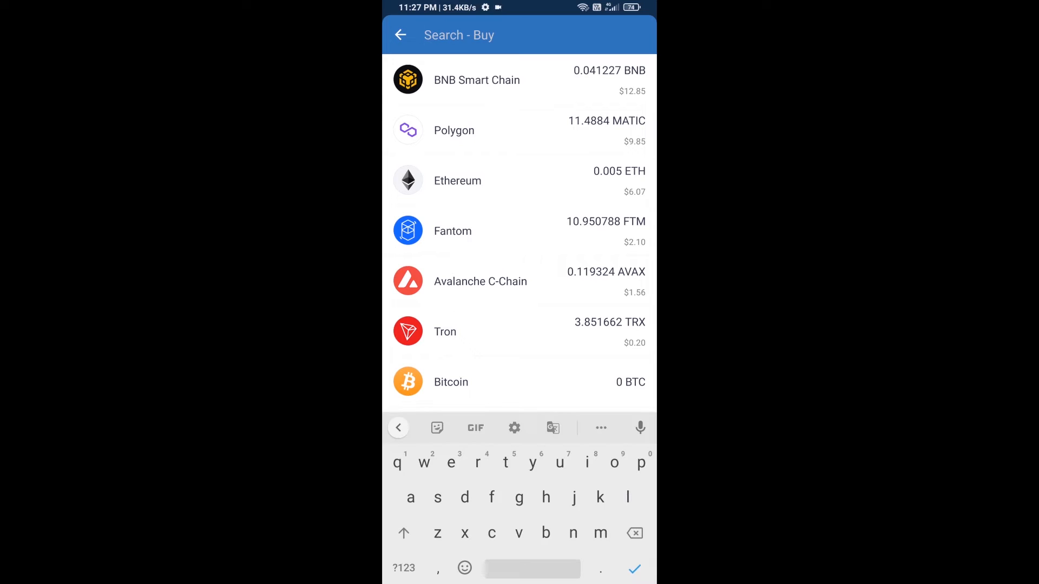
pyautogui.write('bnb')
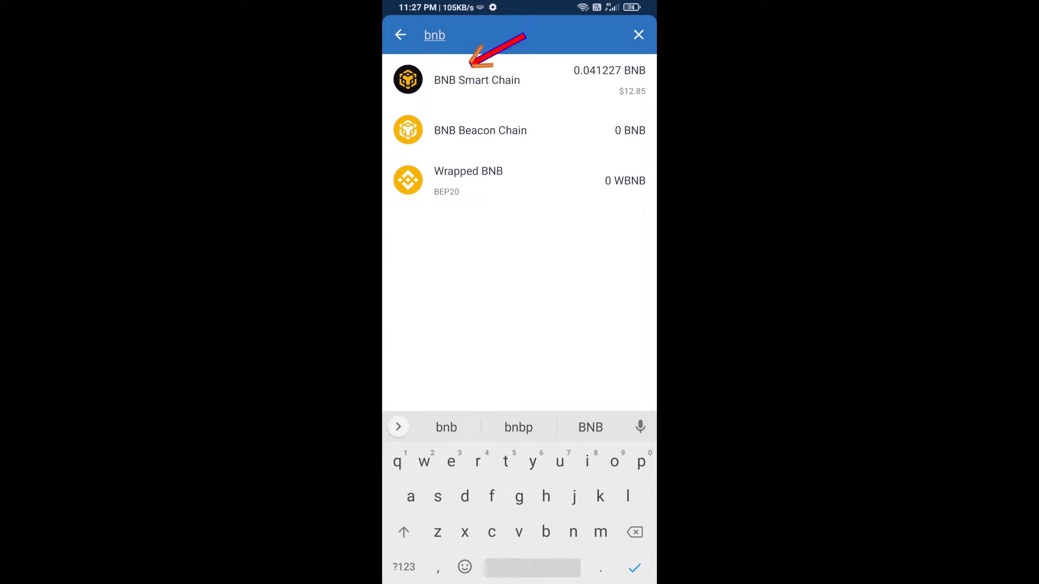
pyautogui.click(476, 80)
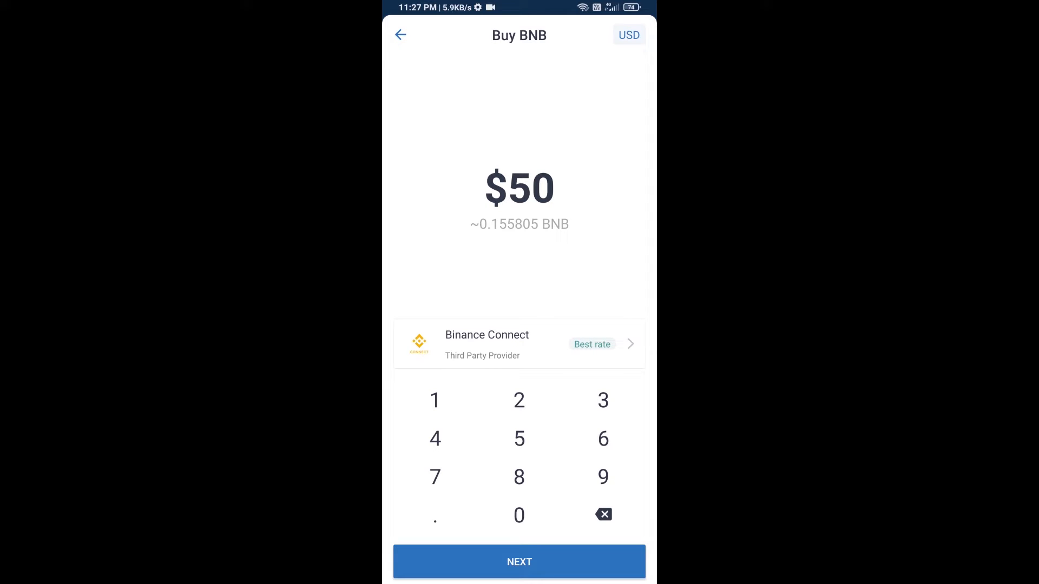
# View the BNB Smart Chain receive address with its QR code, then return to the wallet overview
pyautogui.click(401, 34)
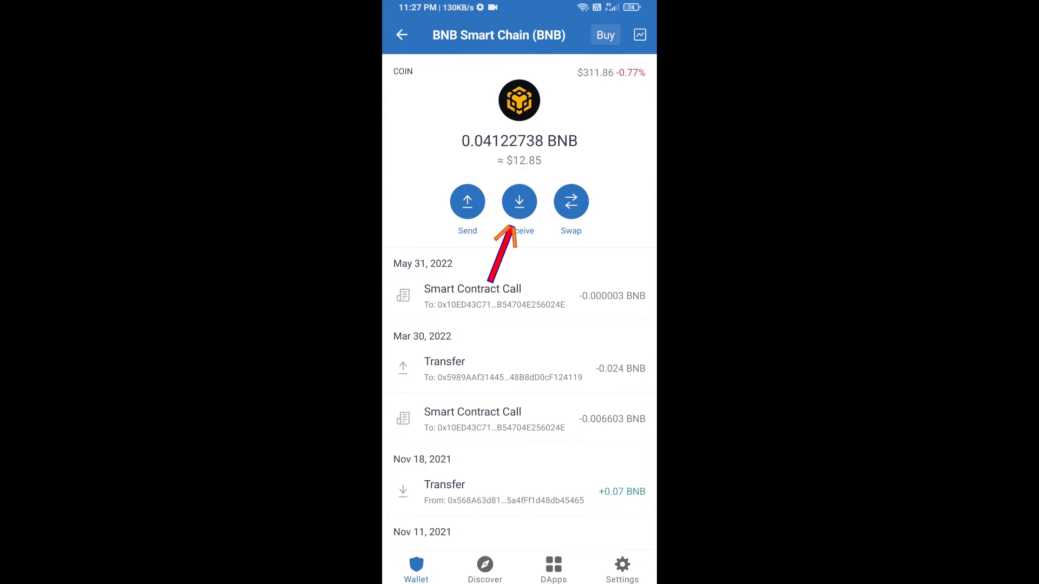
pyautogui.click(519, 202)
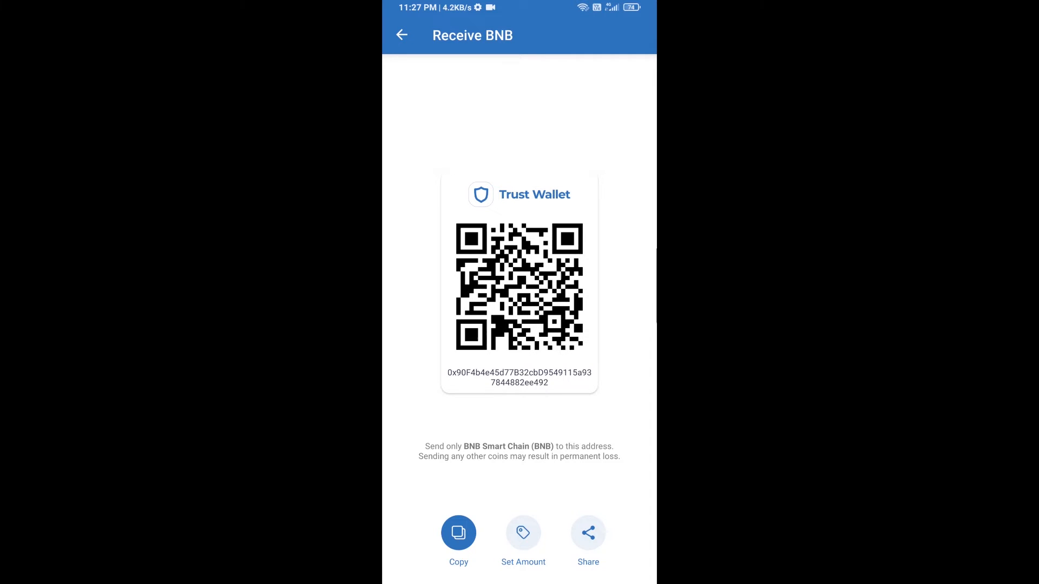
pyautogui.click(400, 35)
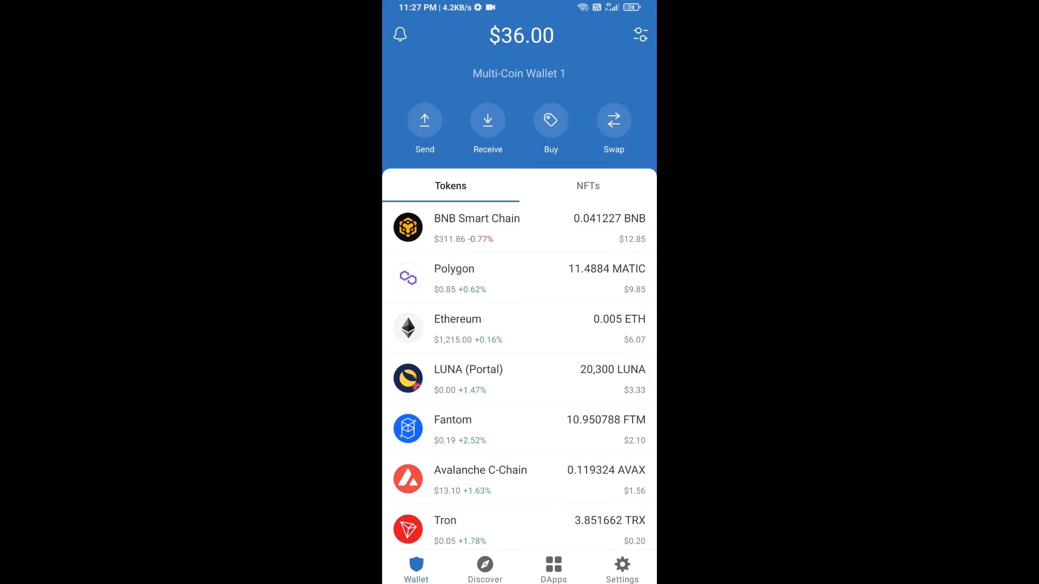
# Launch PancakeSwap from the Popular DApps list, landing on the BNB-to-CAKE swap page
pyautogui.click(553, 565)
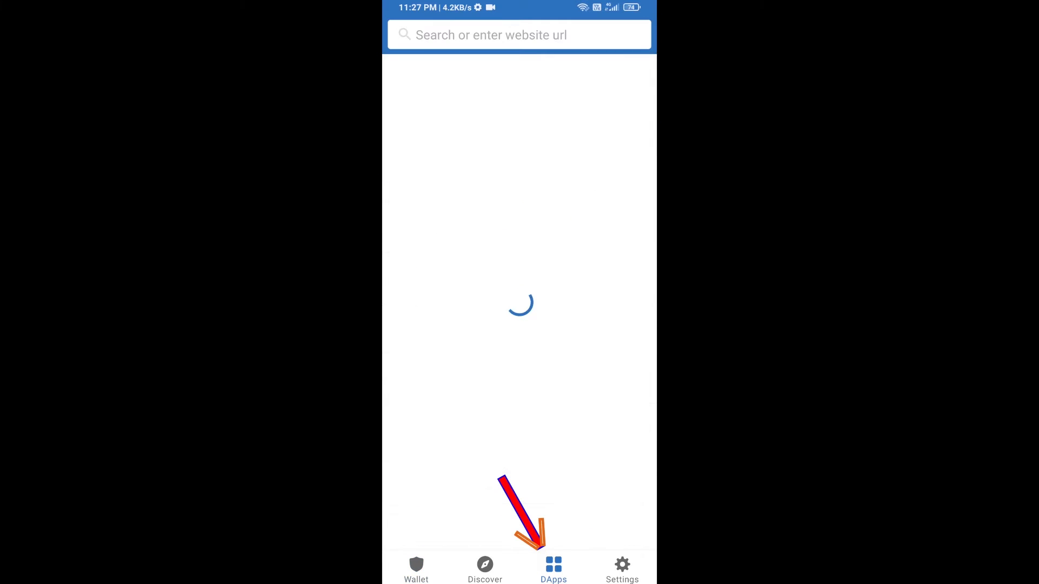
pyautogui.click(554, 566)
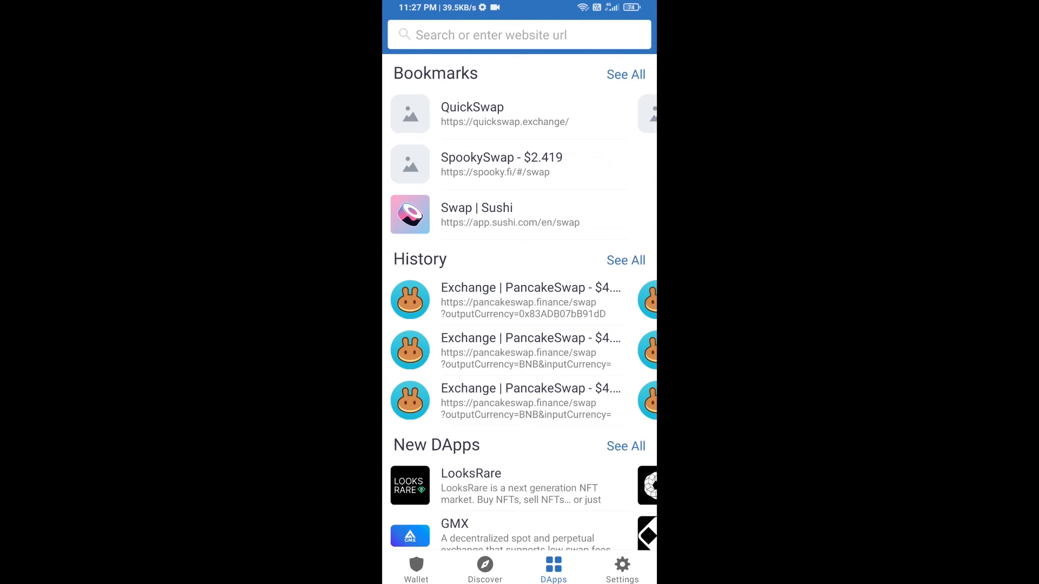
pyautogui.scroll(-3)
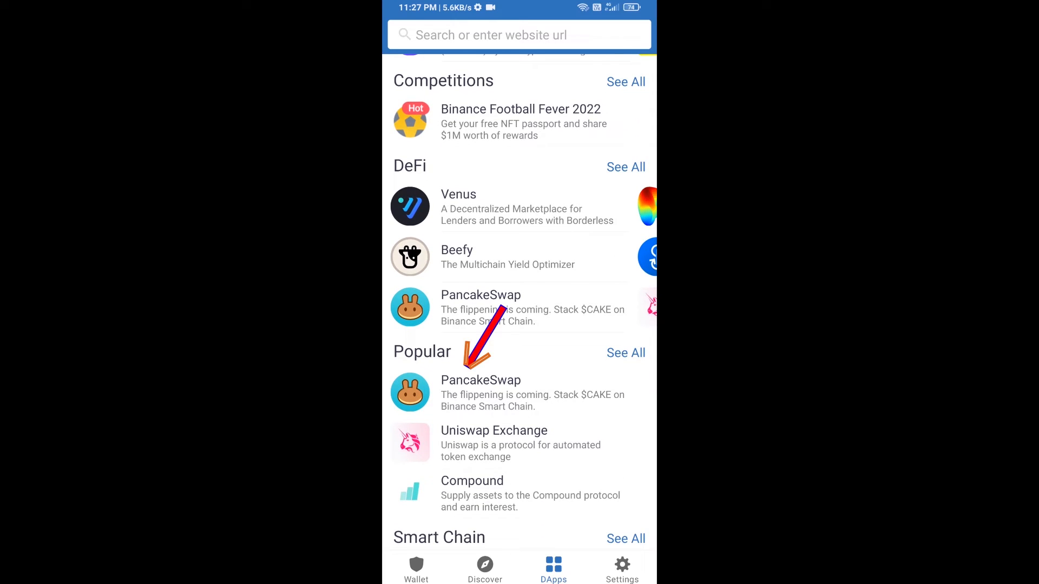
pyautogui.click(481, 380)
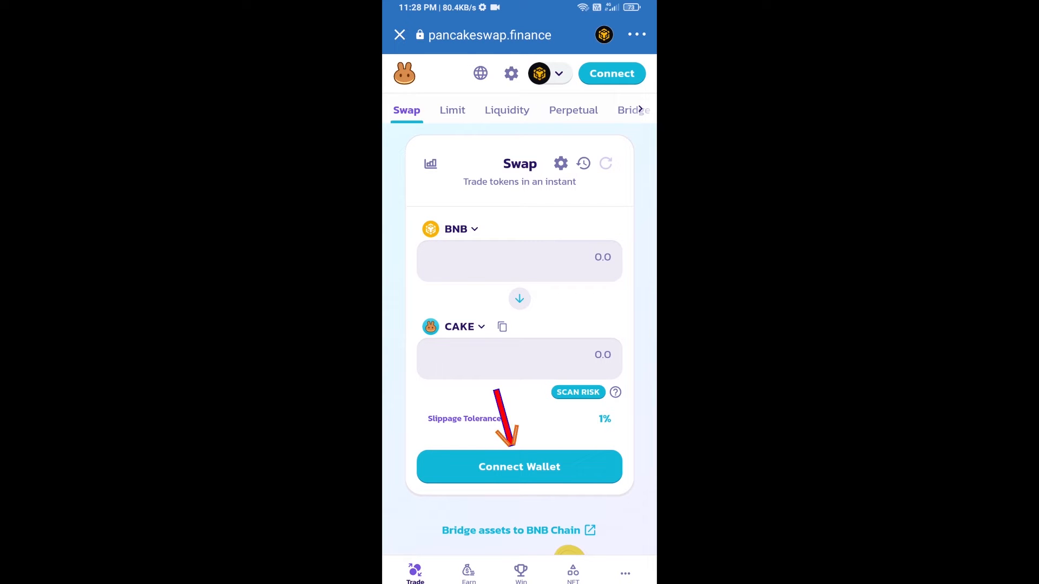
# Connect Trust Wallet to PancakeSwap so the BNB balance shows, then view Uniwhale (UNW) on CoinMarketCap
pyautogui.click(520, 467)
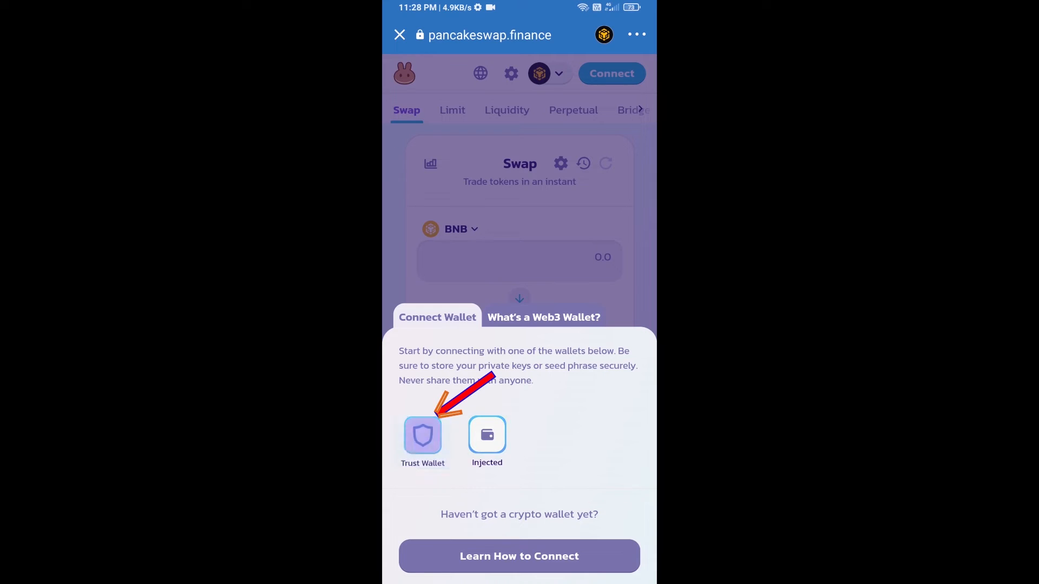
pyautogui.click(422, 435)
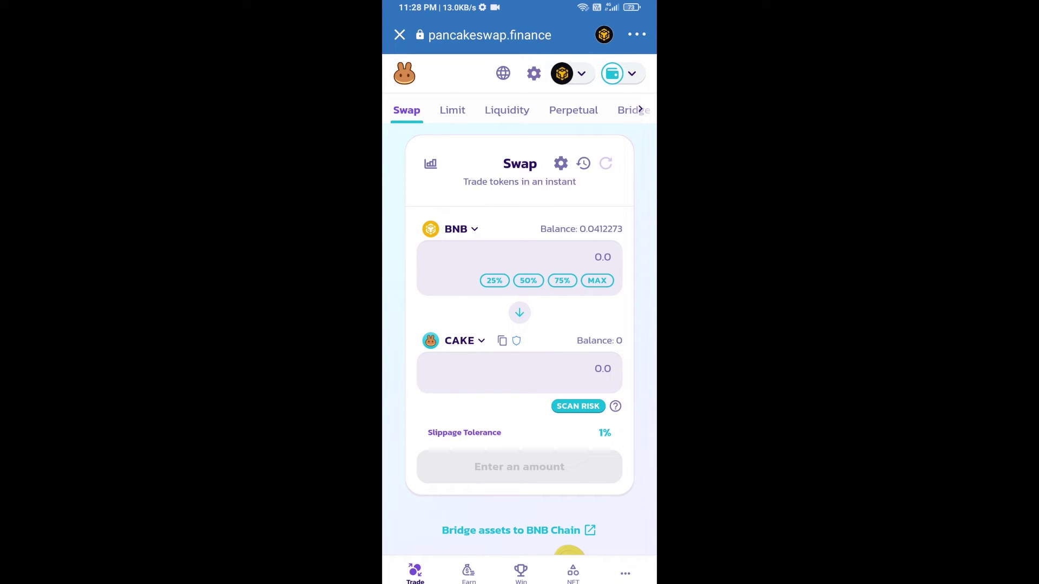
pyautogui.click(450, 229)
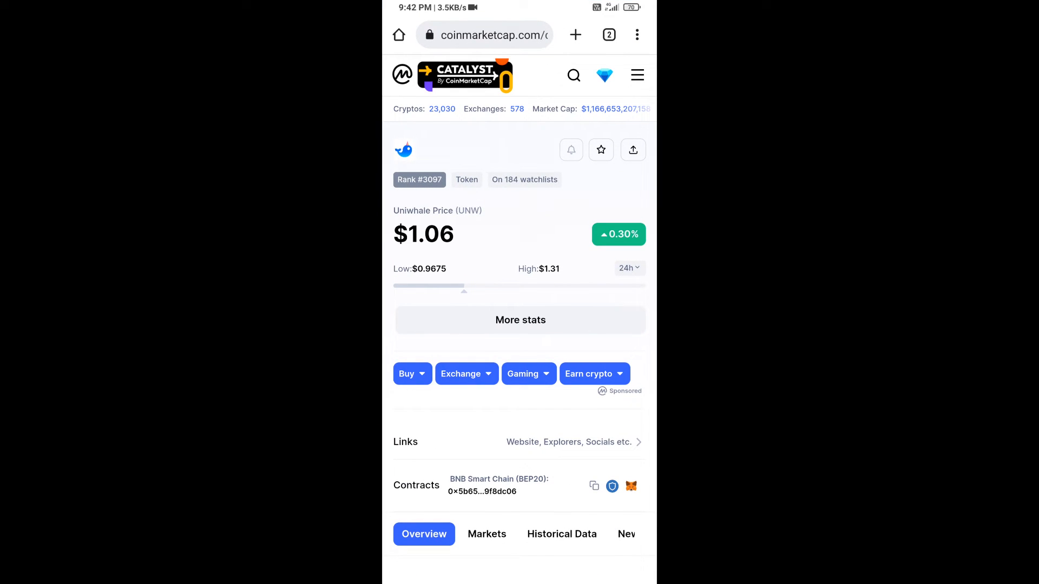
# Copy Uniwhale's BNB Smart Chain contract address for PancakeSwap's token search
pyautogui.click(593, 485)
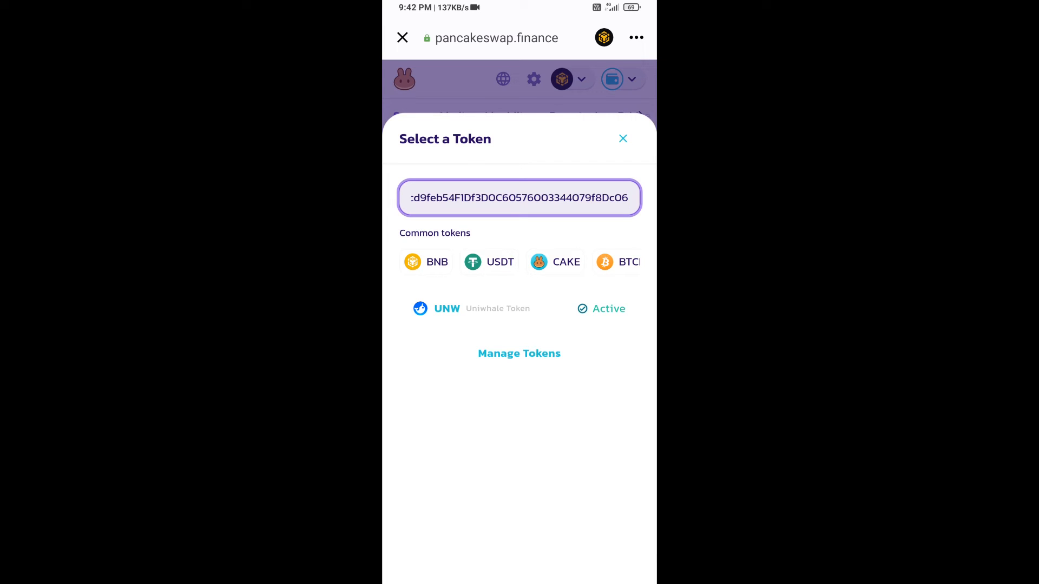
# Choose UNW as the token to buy with BNB and bring up the swap settings (slippage 1.0%)
pyautogui.click(446, 308)
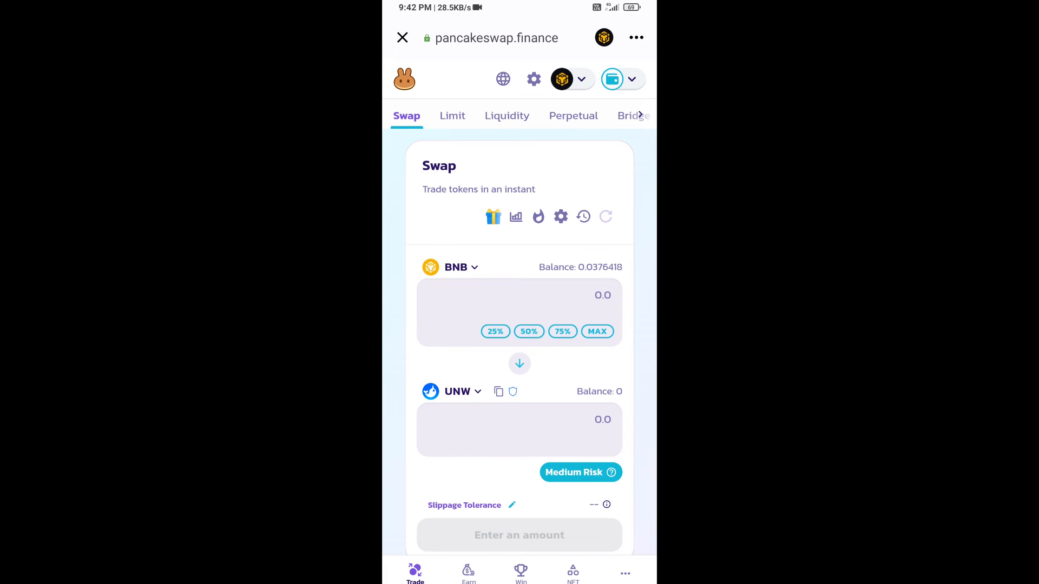
pyautogui.click(561, 216)
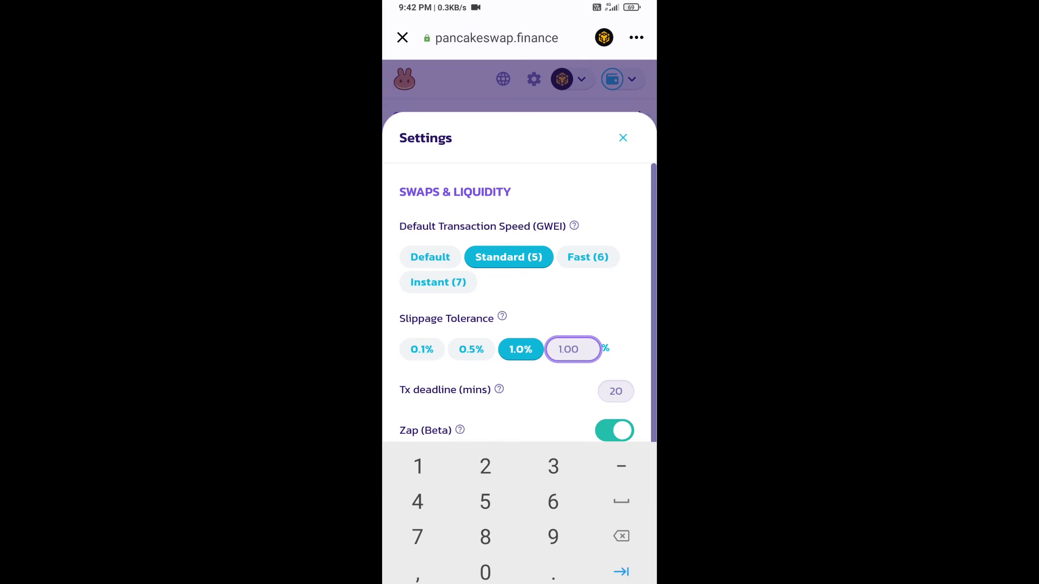
# Set slippage tolerance to 5% and return to the BNB-to-UNW swap form
pyautogui.write('5')
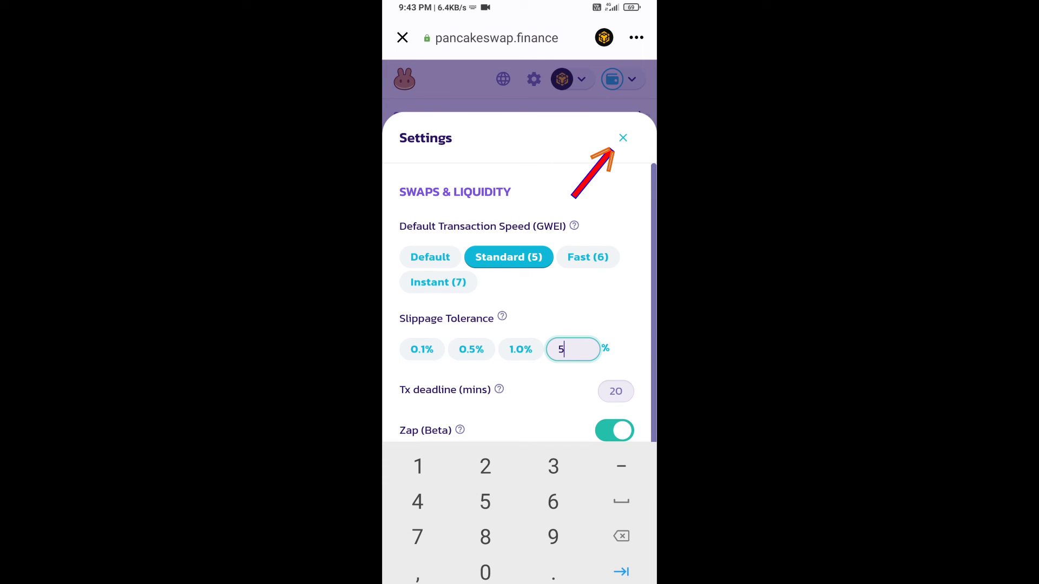
pyautogui.click(623, 137)
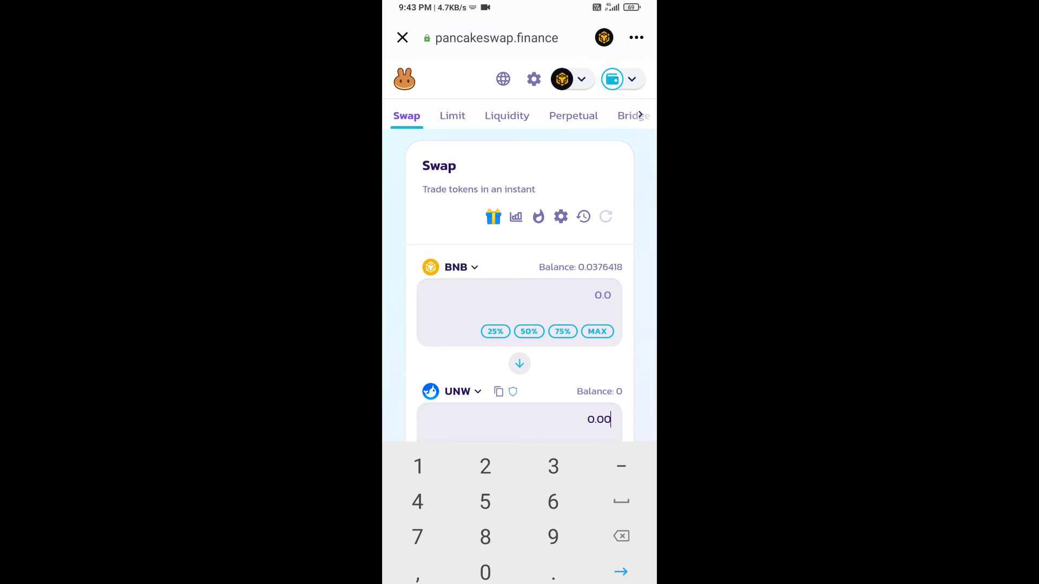
# Review and confirm the swap of BNB for 0.005 UNW, sending it to the wallet for approval
pyautogui.scroll(-3)
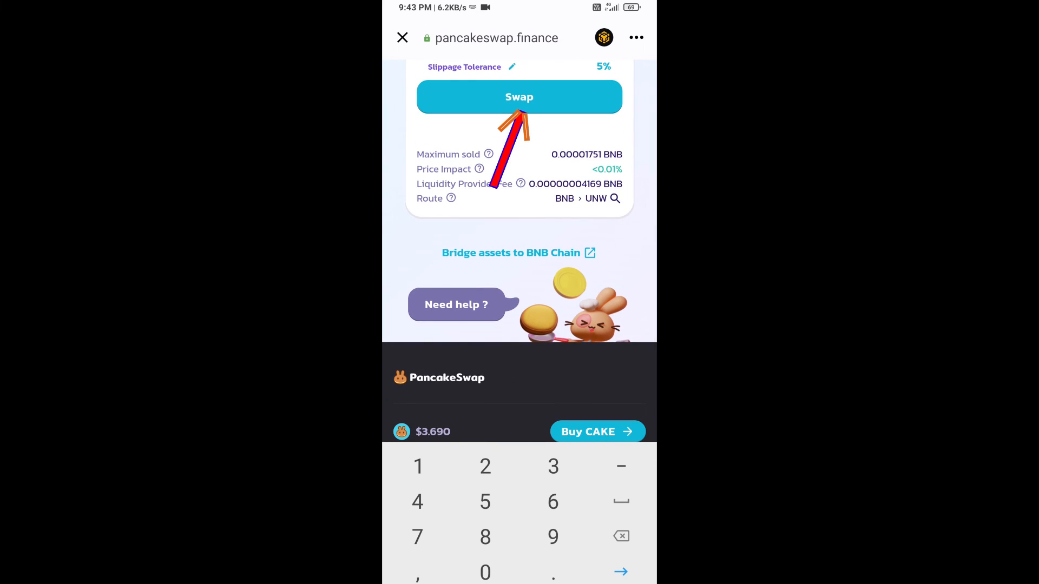
pyautogui.click(519, 97)
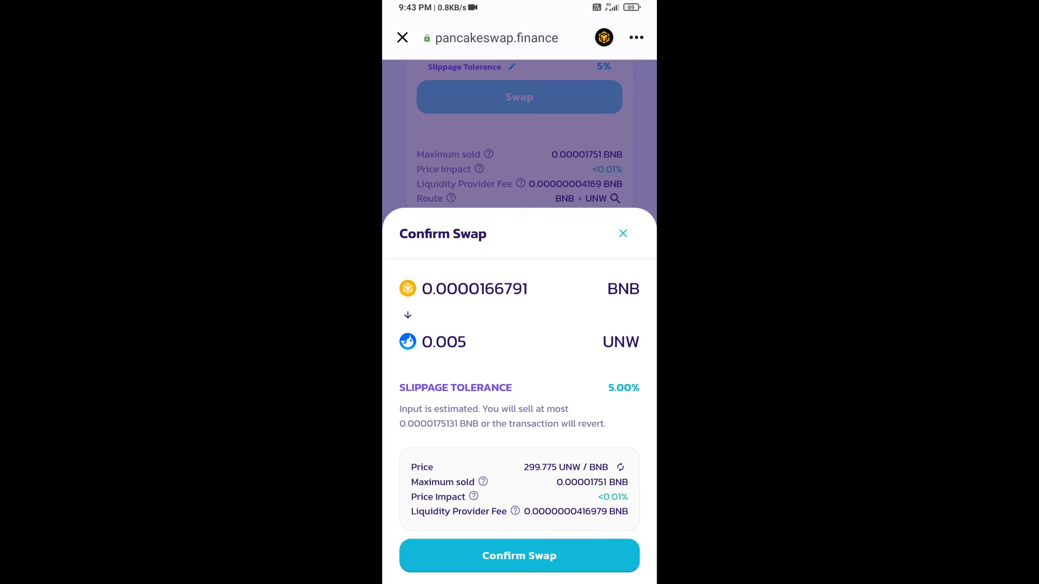
pyautogui.click(518, 556)
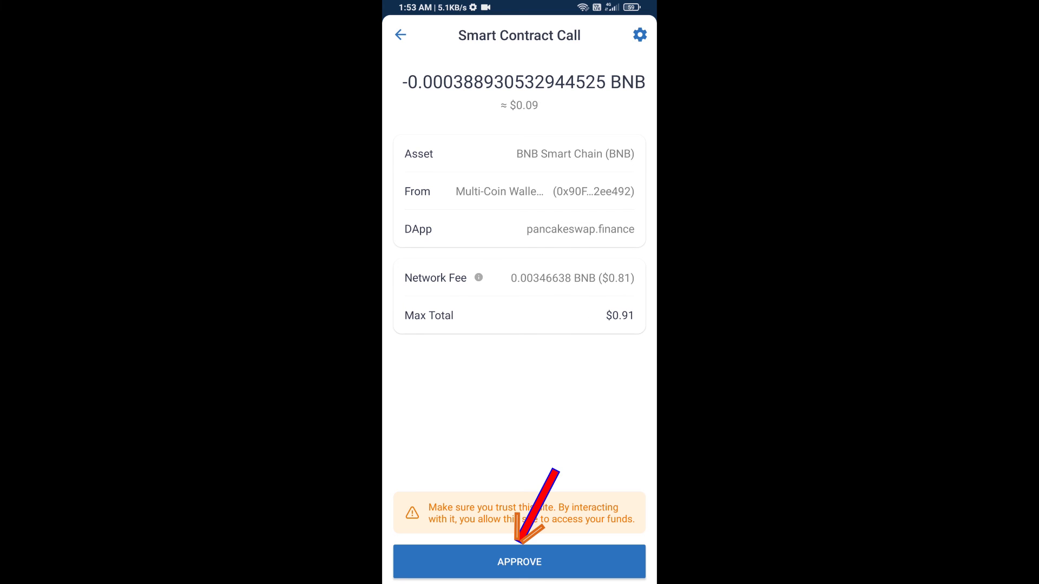
# Approve the contract call and add the bought token to the wallet, ending on the $31.56 overview
pyautogui.click(519, 562)
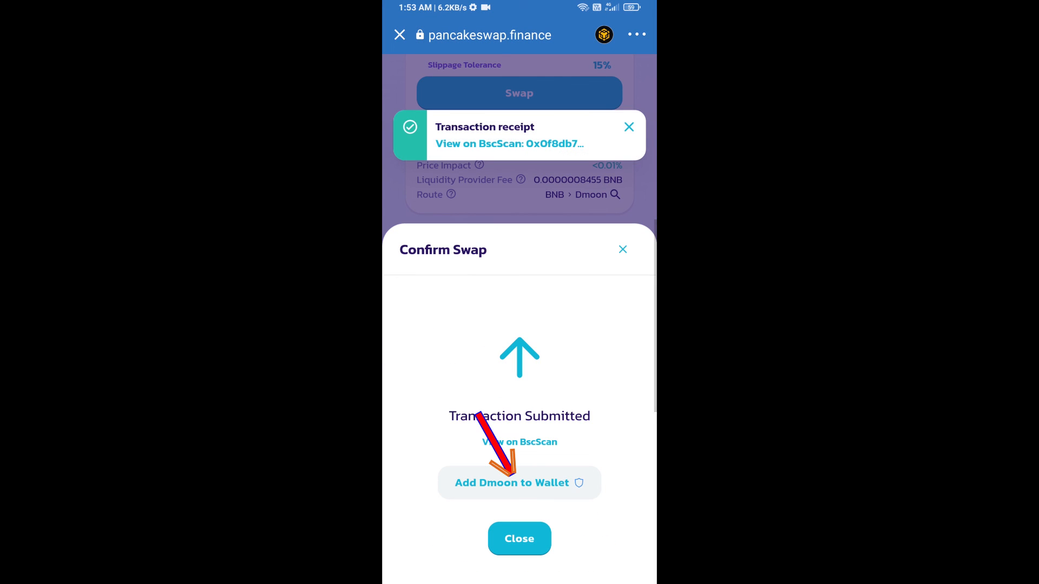
pyautogui.click(519, 483)
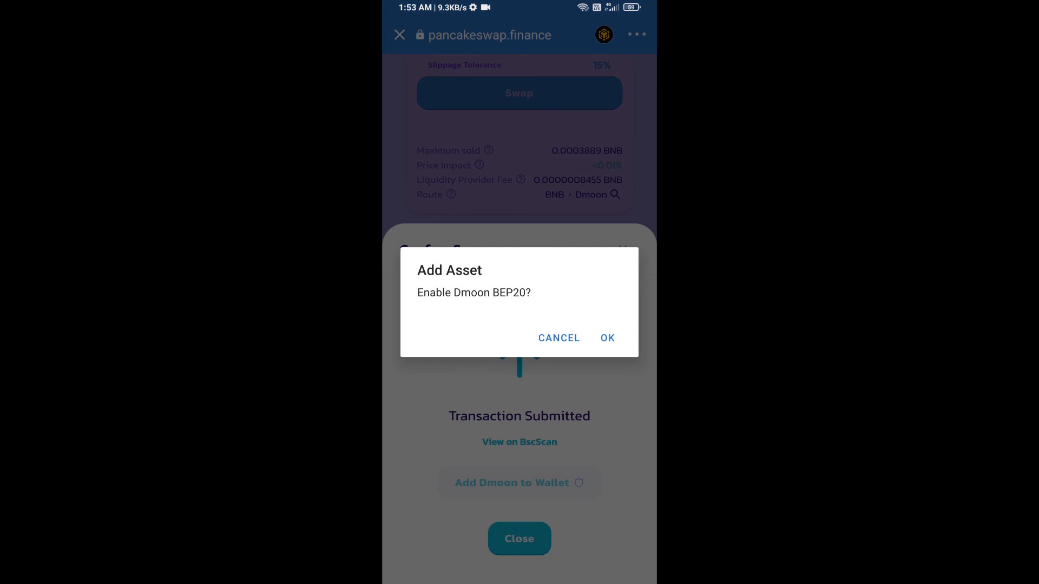
pyautogui.click(608, 337)
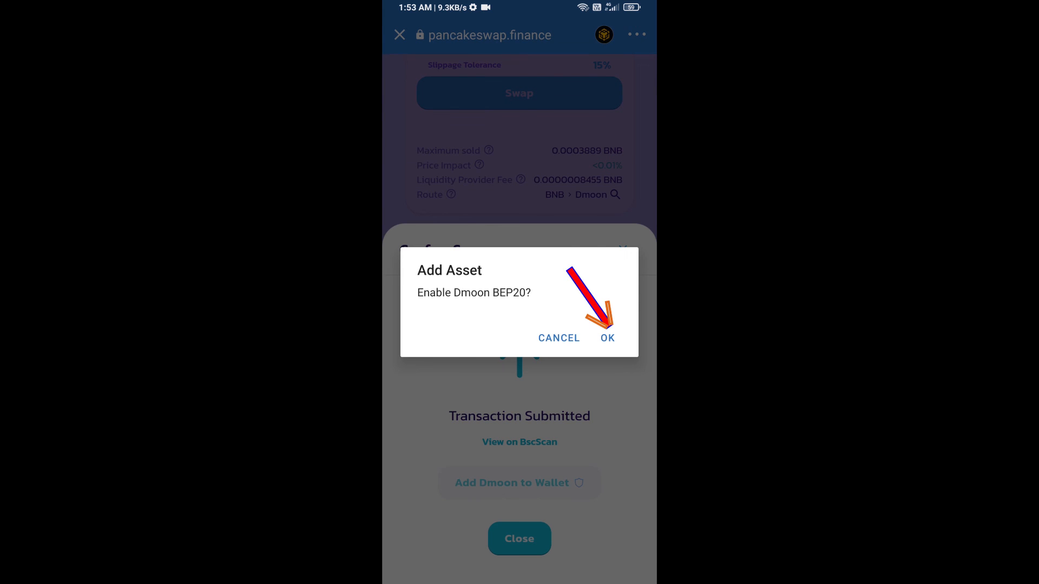
pyautogui.click(607, 337)
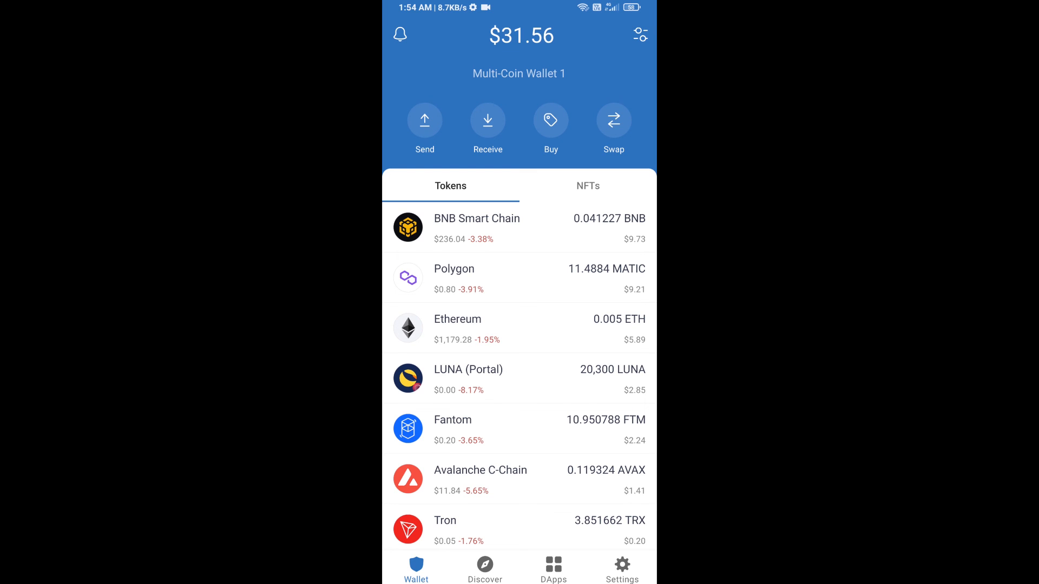